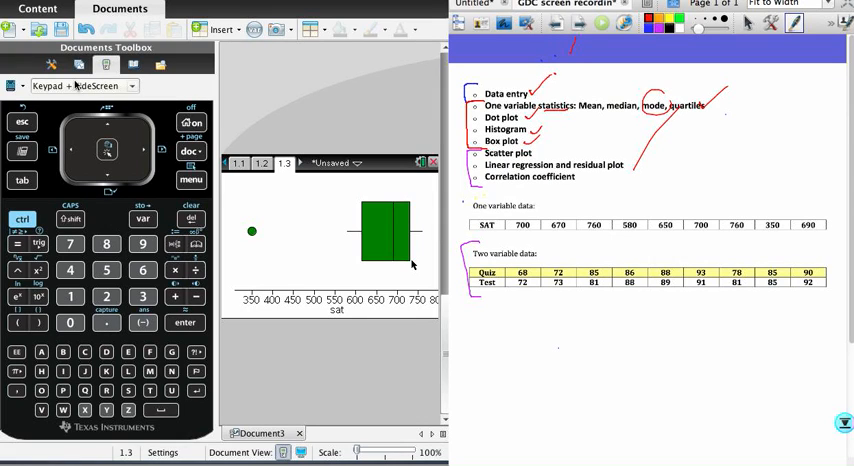
{"action": "mouse_move", "coordinate": [310, 104]}
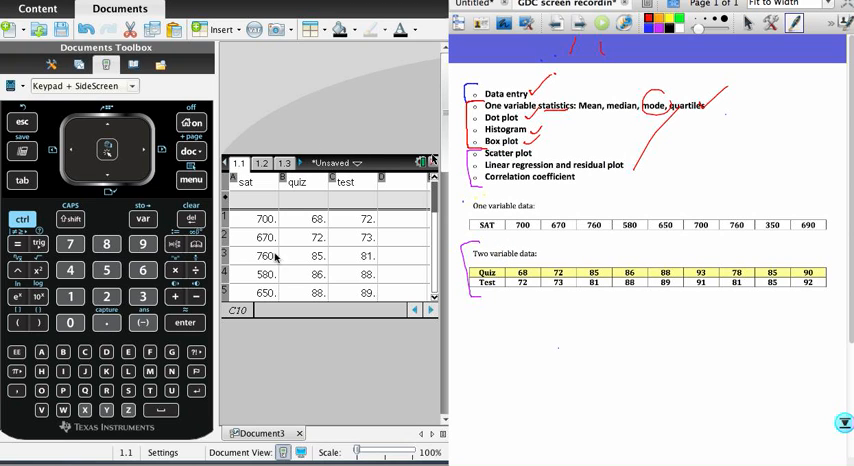
{"action": "mouse_move", "coordinate": [348, 196]}
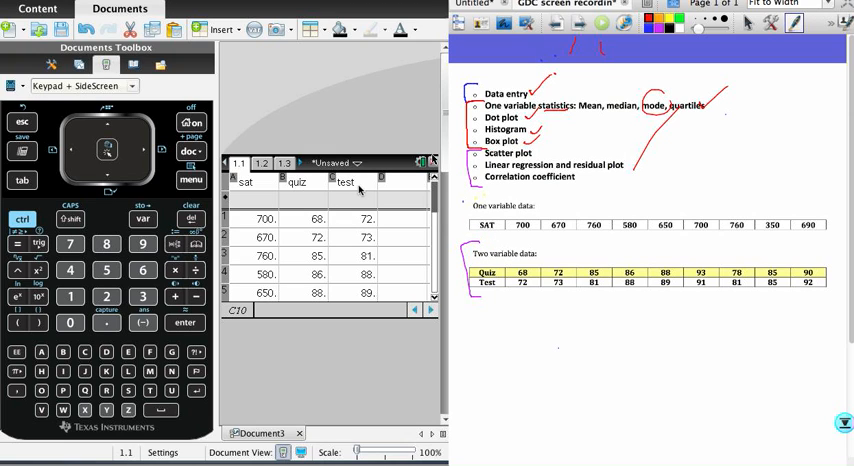
{"action": "mouse_move", "coordinate": [376, 192]}
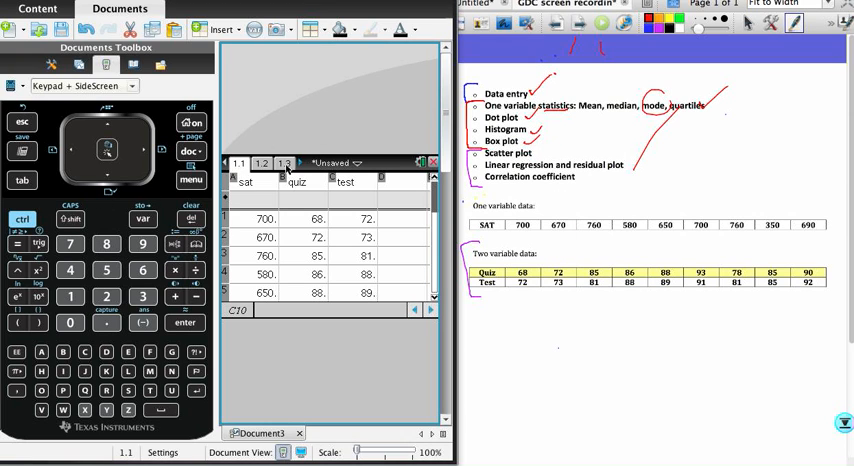
Step: Add a new Data & Statistics page after the box plot page
{"action": "left_click", "coordinate": [284, 162]}
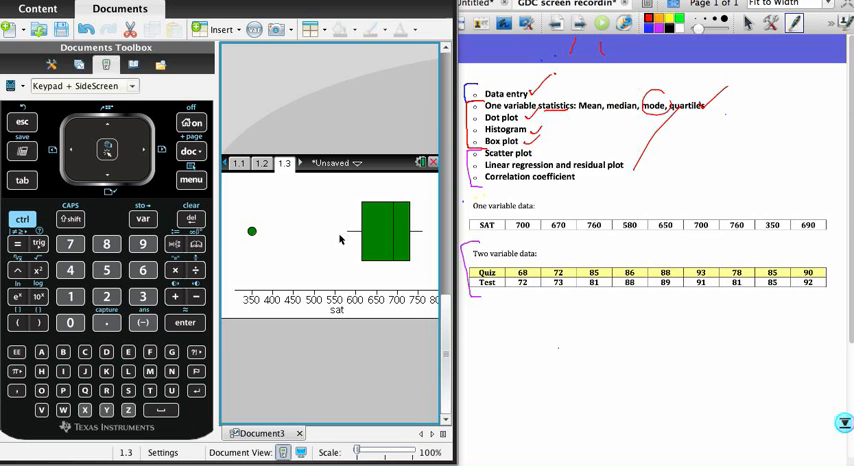
{"action": "left_click", "coordinate": [22, 220]}
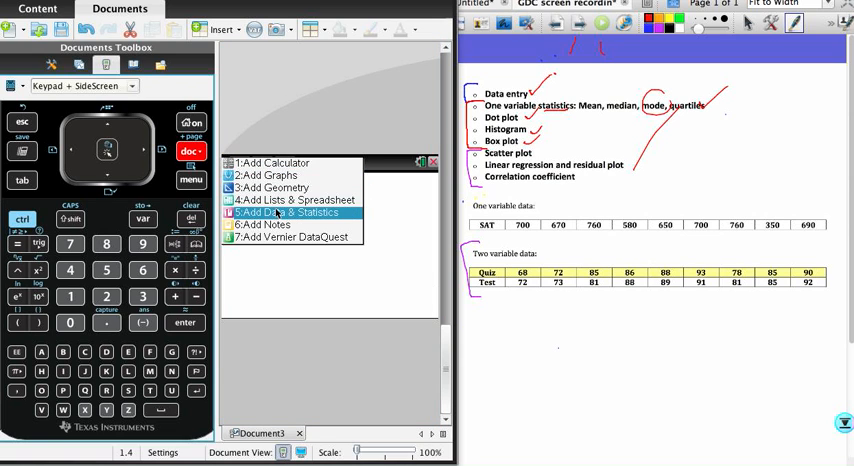
{"action": "left_click", "coordinate": [288, 212]}
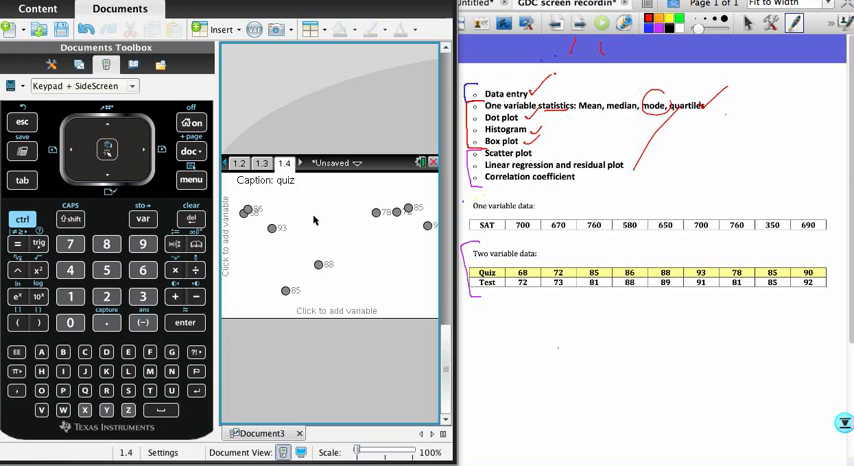
{"action": "mouse_move", "coordinate": [372, 262]}
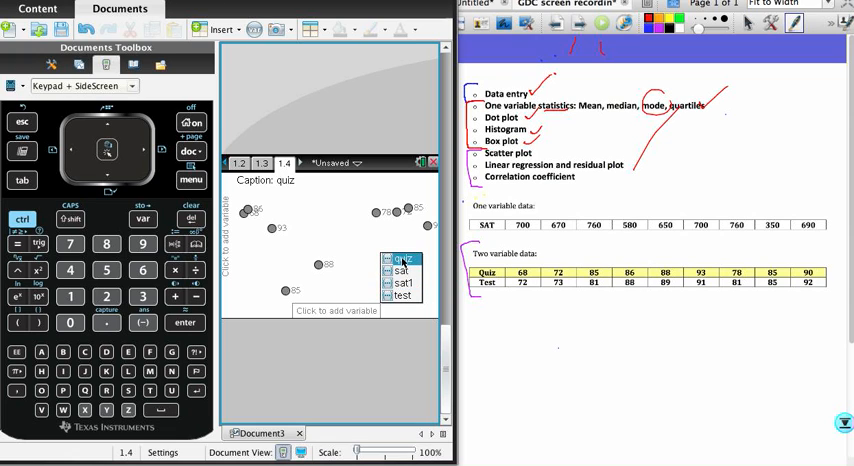
Step: Plot quiz on the horizontal axis and test on the vertical axis as a scatter plot
{"action": "left_click", "coordinate": [400, 258]}
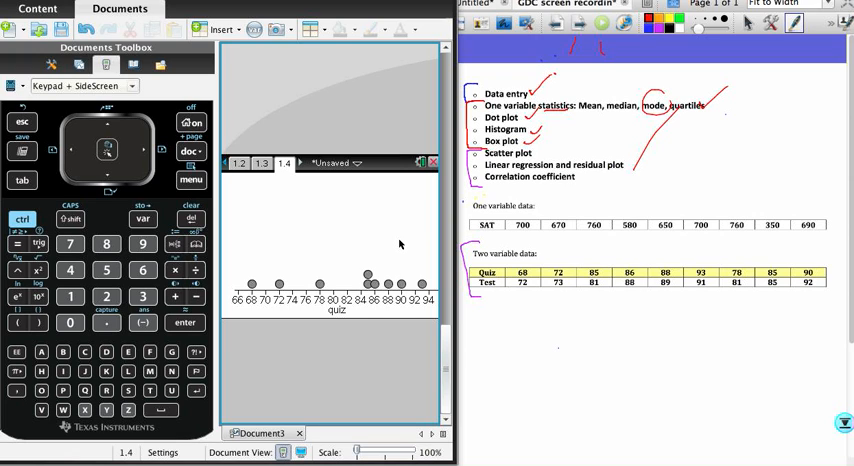
{"action": "mouse_move", "coordinate": [290, 206]}
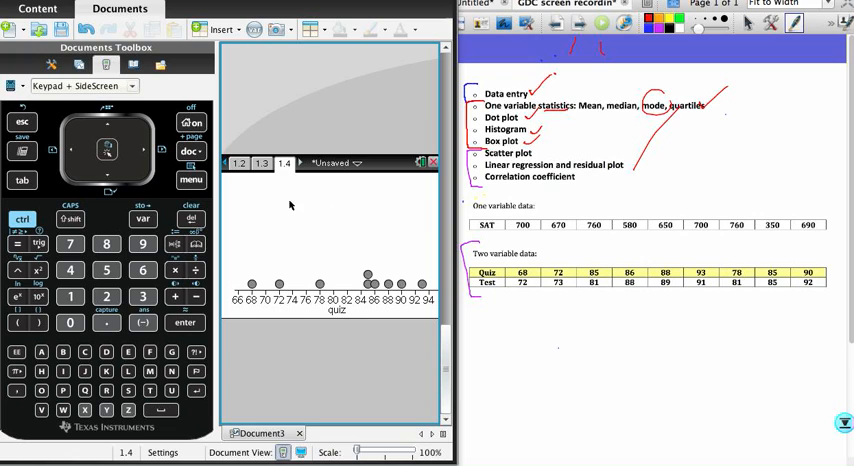
{"action": "mouse_move", "coordinate": [228, 228]}
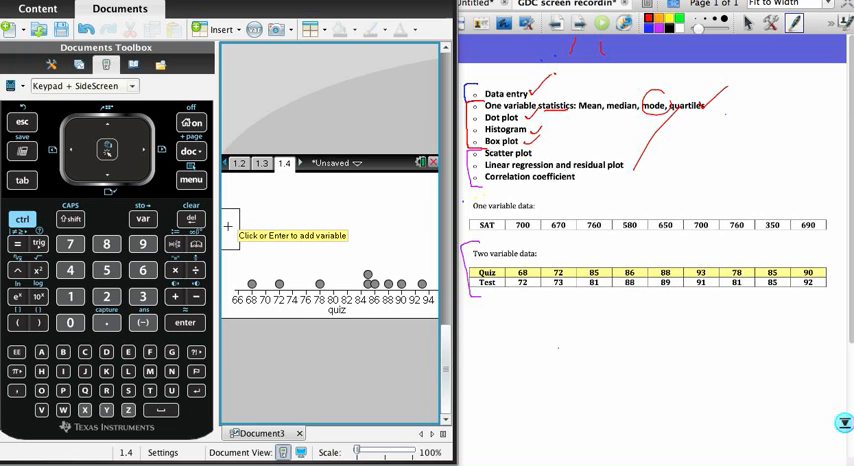
{"action": "left_click", "coordinate": [290, 236]}
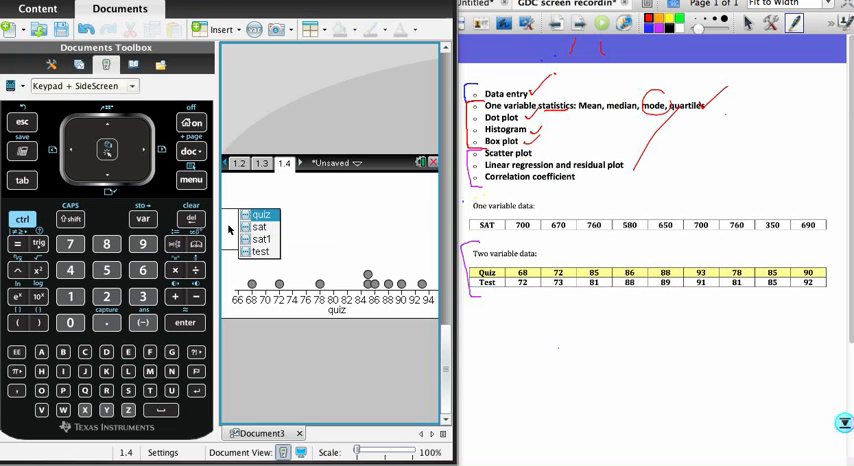
{"action": "left_click", "coordinate": [260, 250]}
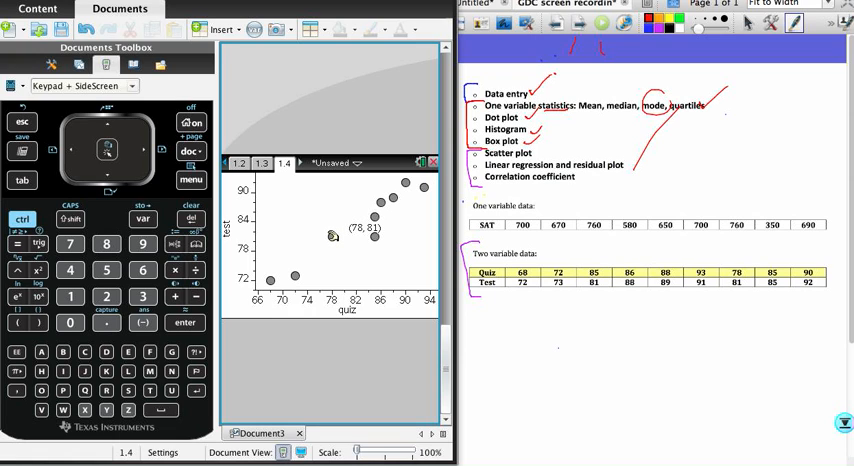
{"action": "mouse_move", "coordinate": [308, 260]}
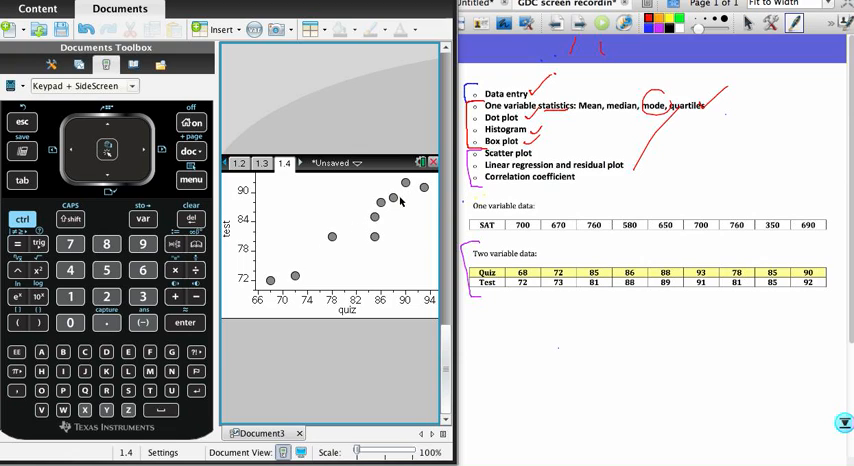
{"action": "mouse_move", "coordinate": [308, 264]}
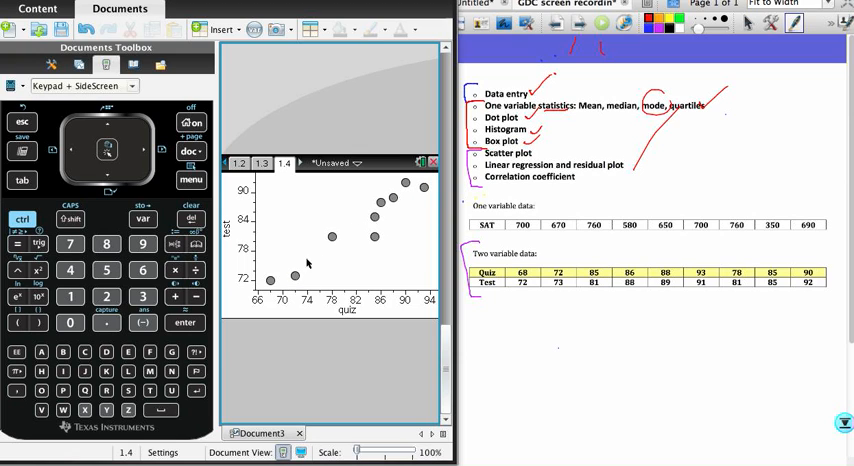
{"action": "mouse_move", "coordinate": [378, 212]}
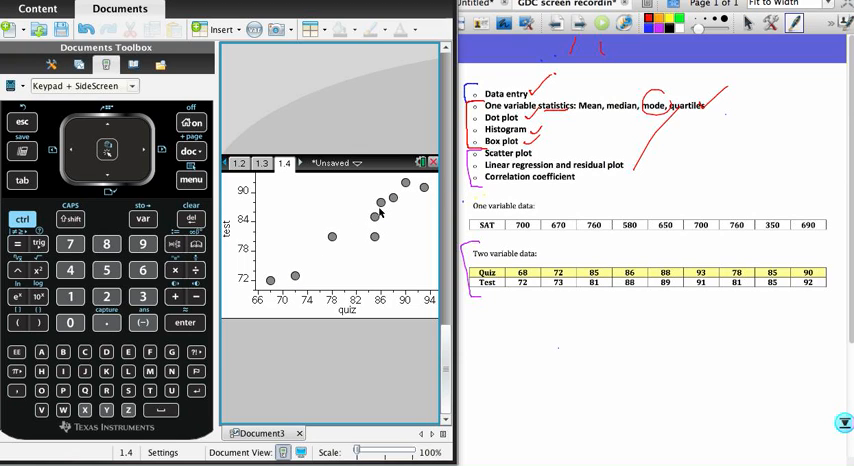
{"action": "mouse_move", "coordinate": [398, 210]}
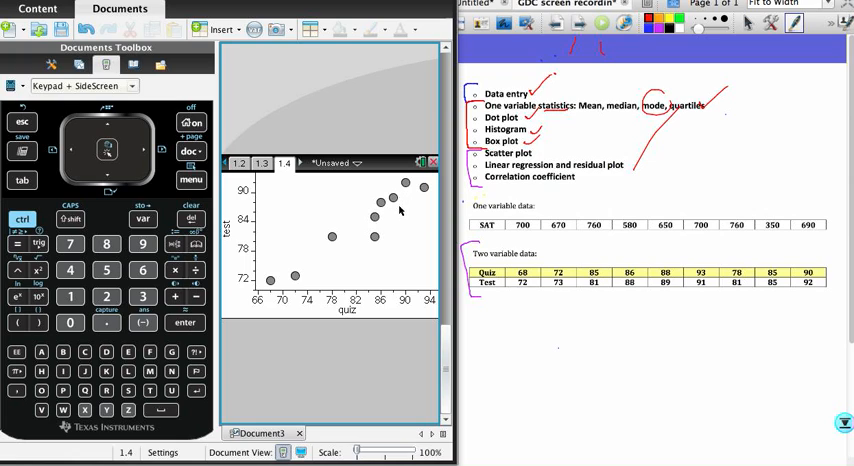
{"action": "mouse_move", "coordinate": [296, 274]}
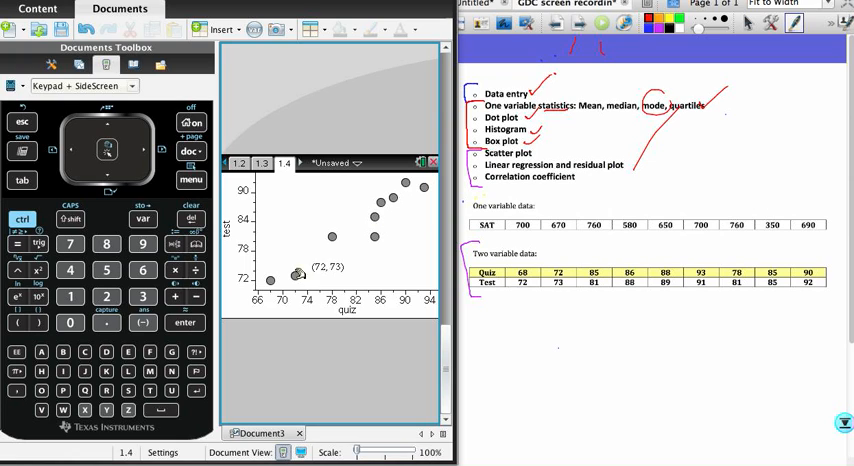
{"action": "mouse_move", "coordinate": [360, 232]}
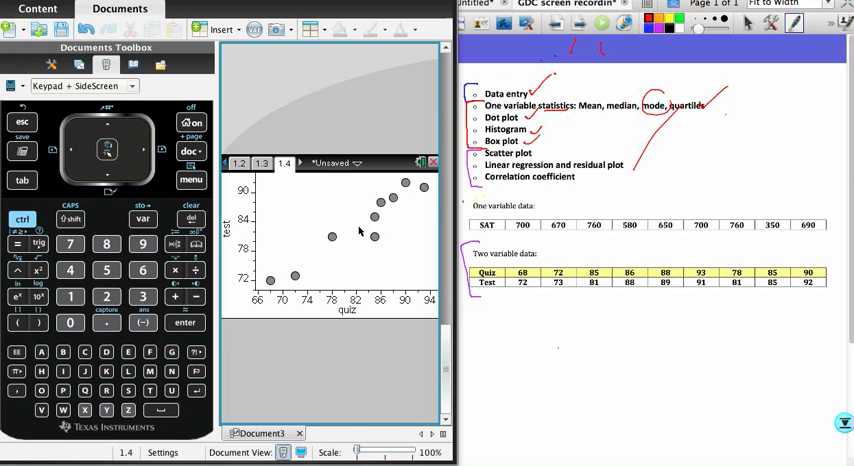
{"action": "mouse_move", "coordinate": [296, 228]}
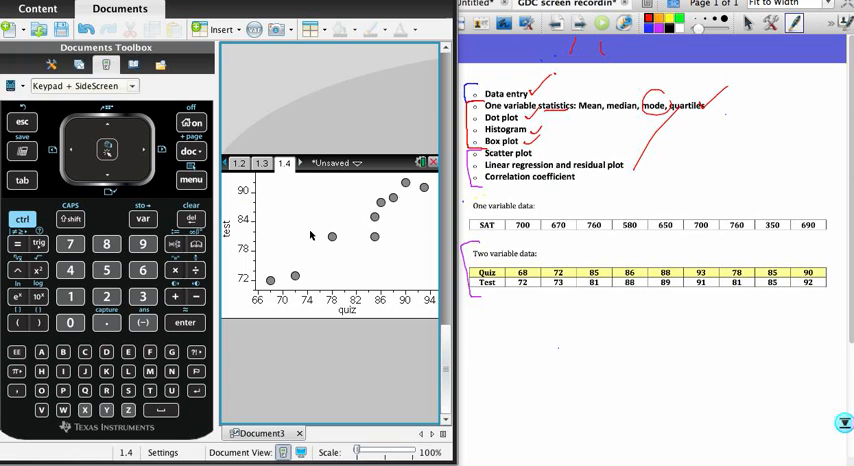
{"action": "mouse_move", "coordinate": [300, 228]}
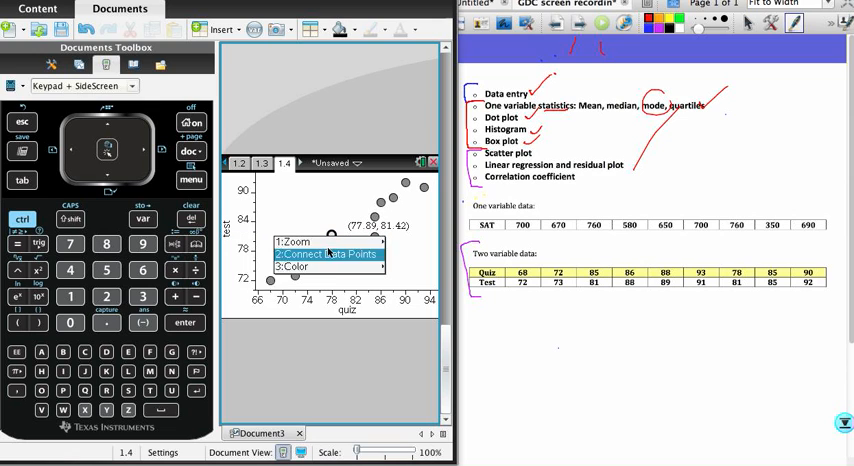
Step: Recolor the scatter plot points orange via the fill colour choices
{"action": "left_click", "coordinate": [292, 268]}
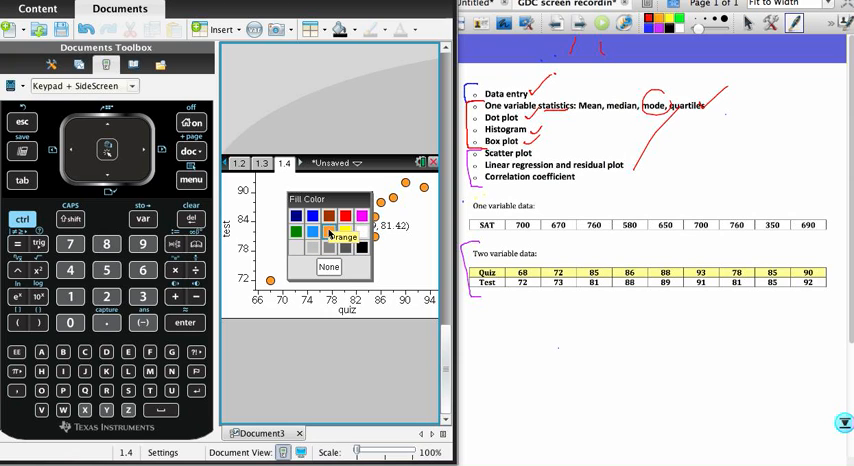
{"action": "left_click", "coordinate": [330, 232]}
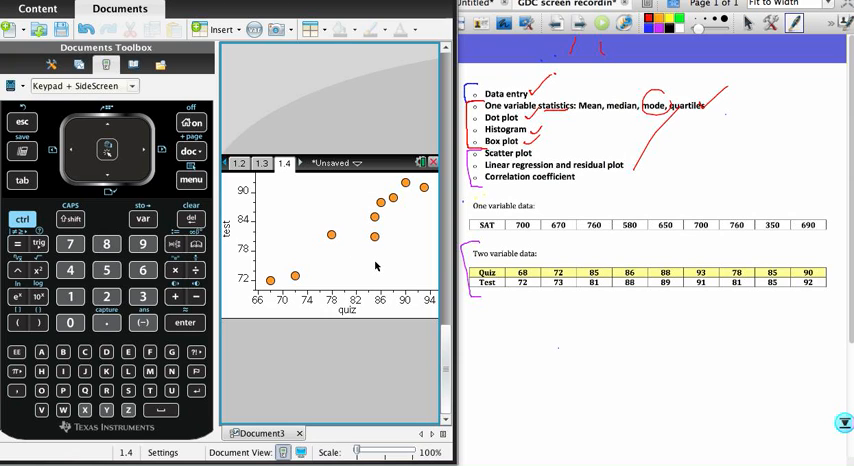
{"action": "mouse_move", "coordinate": [570, 138]}
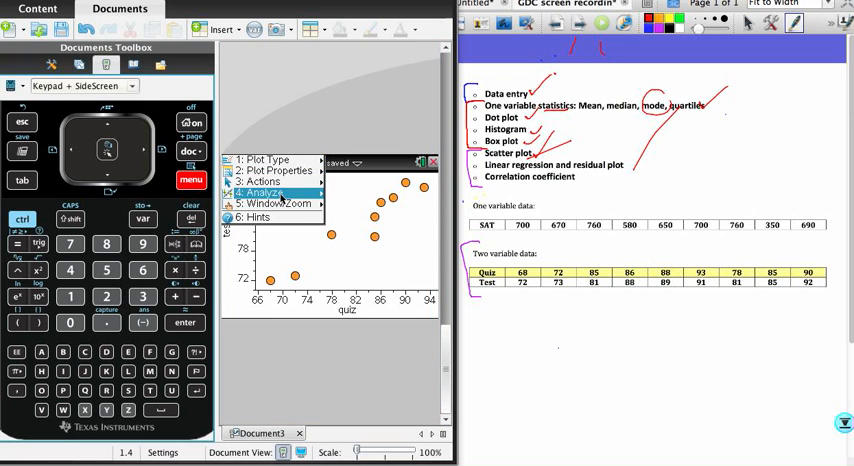
Step: Show the linear (mx+b) regression line, about 0.84x+14.1, from Analyze > Regression
{"action": "left_click", "coordinate": [262, 192]}
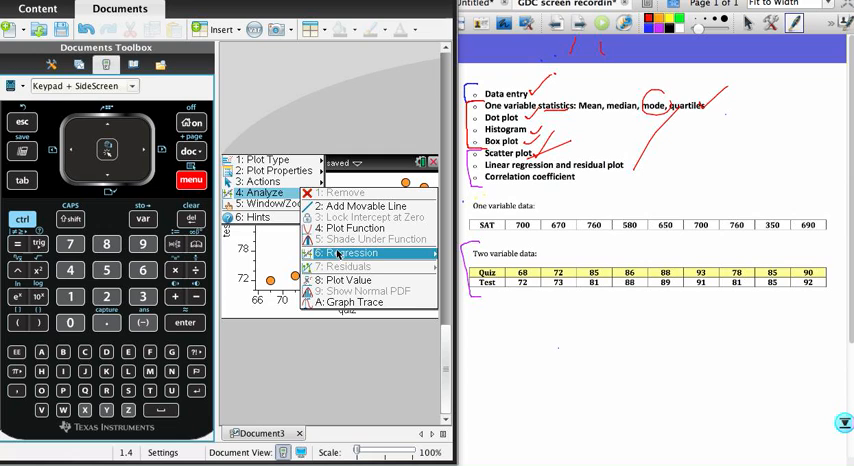
{"action": "left_click", "coordinate": [348, 252]}
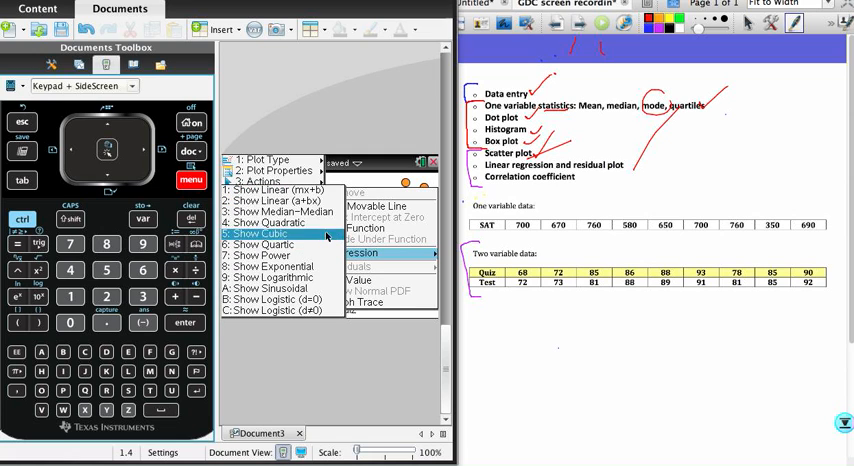
{"action": "mouse_move", "coordinate": [280, 190]}
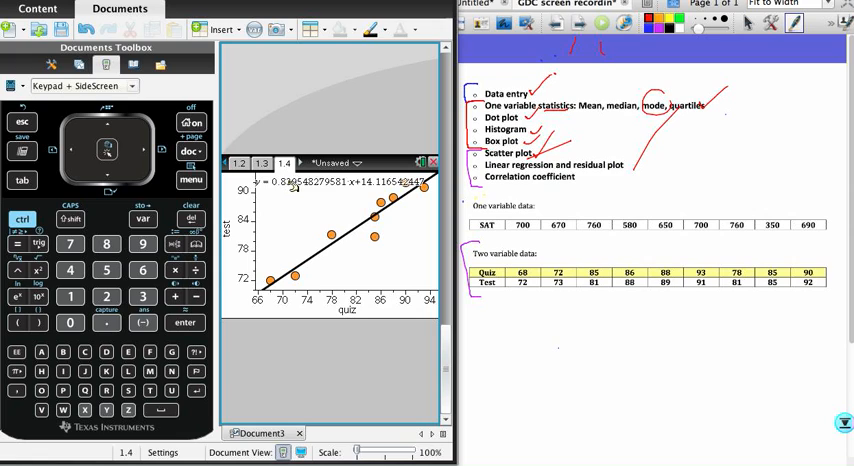
{"action": "mouse_move", "coordinate": [344, 192]}
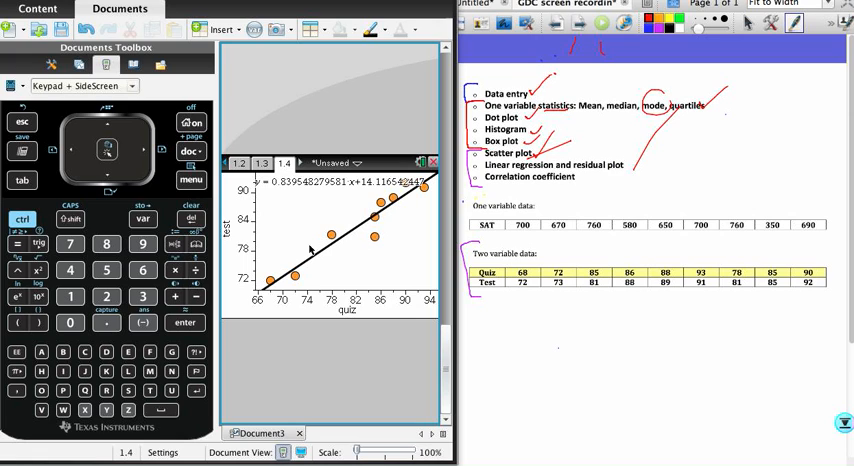
{"action": "mouse_move", "coordinate": [298, 218]}
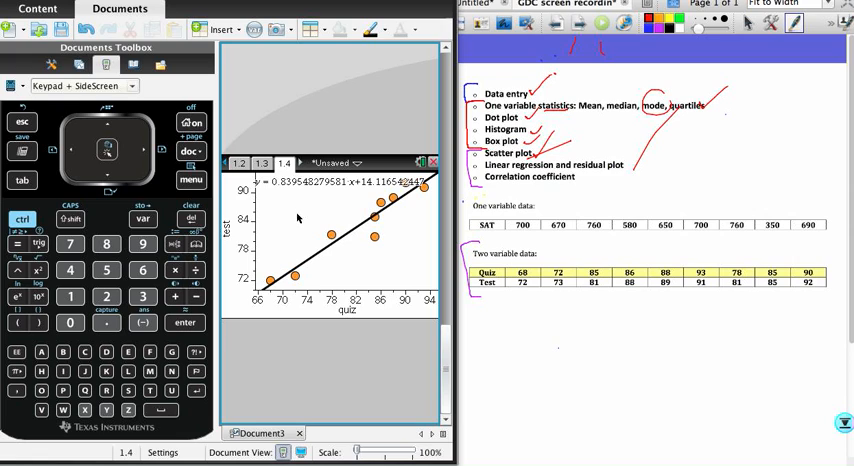
{"action": "mouse_move", "coordinate": [304, 216]}
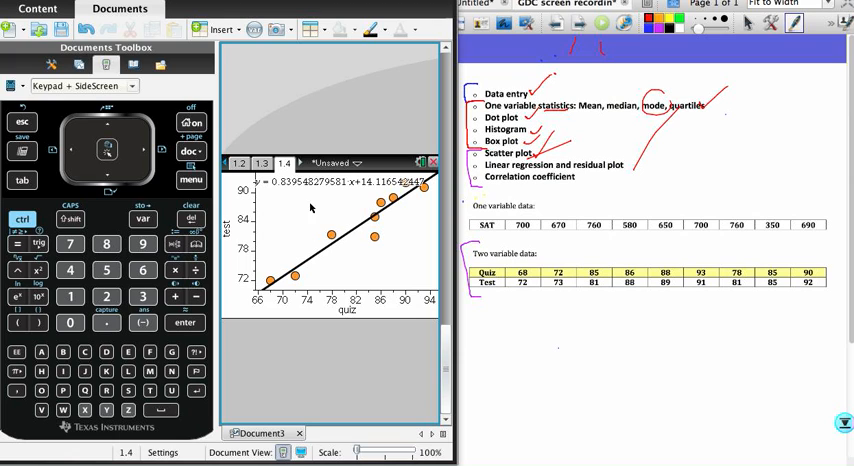
{"action": "left_click", "coordinate": [190, 180]}
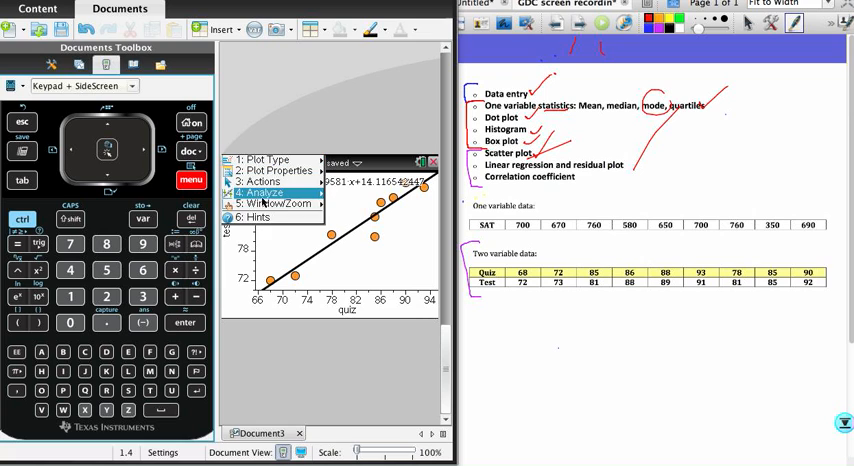
{"action": "left_click", "coordinate": [264, 192]}
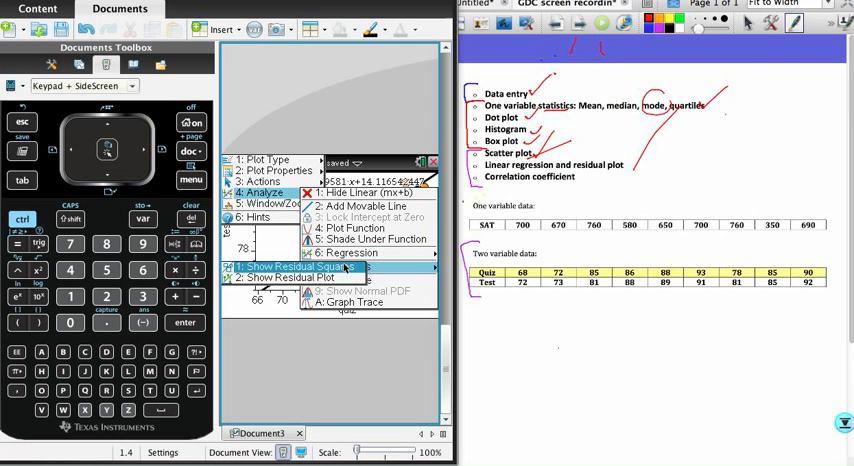
{"action": "mouse_move", "coordinate": [290, 276]}
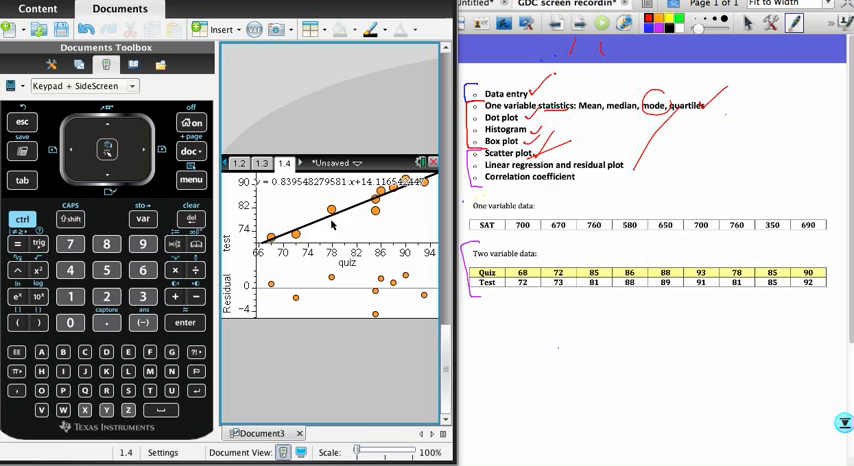
{"action": "mouse_move", "coordinate": [352, 216]}
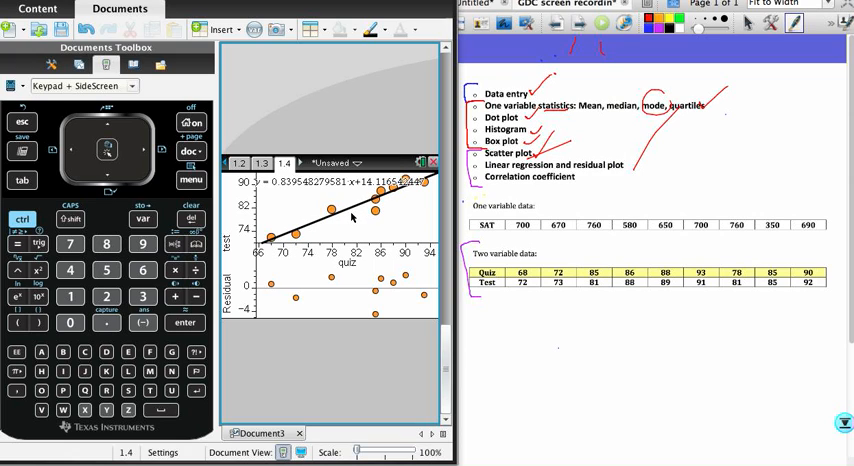
{"action": "mouse_move", "coordinate": [288, 268]}
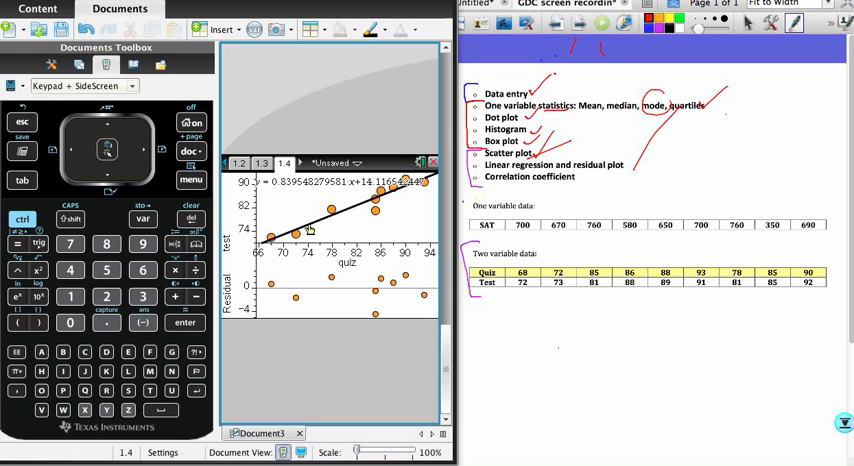
{"action": "mouse_move", "coordinate": [278, 284]}
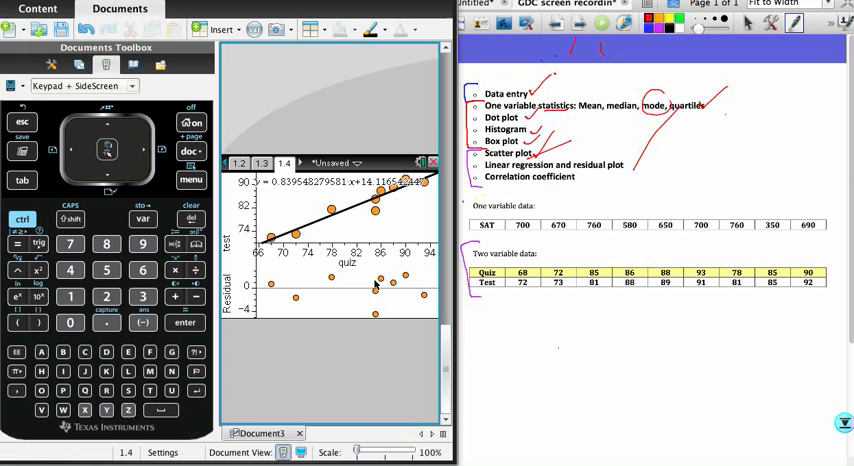
{"action": "mouse_move", "coordinate": [348, 308]}
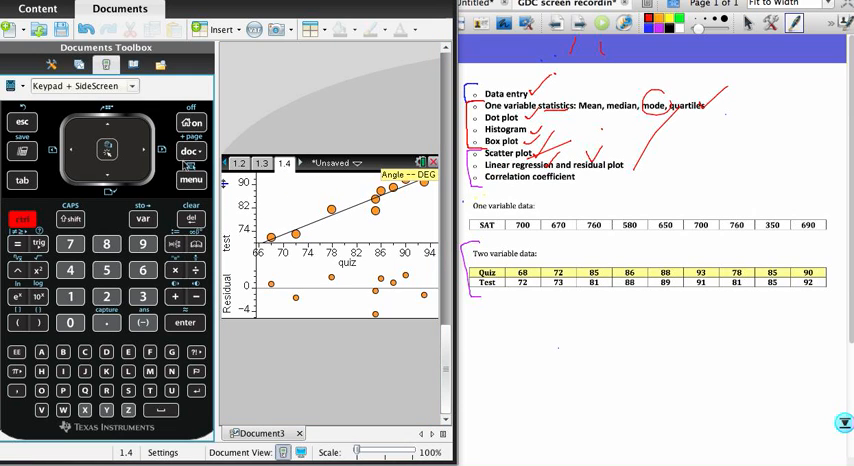
Step: Add a Calculator page and reach its Stat Calculations list
{"action": "left_click", "coordinate": [300, 164]}
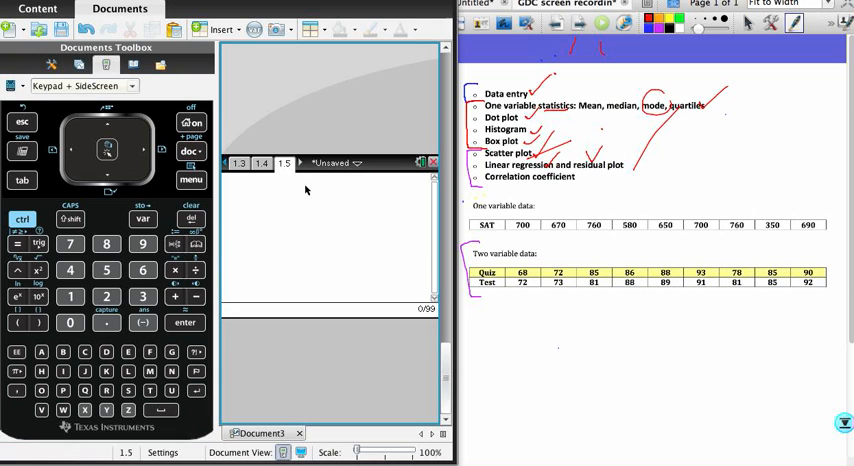
{"action": "left_click", "coordinate": [190, 180]}
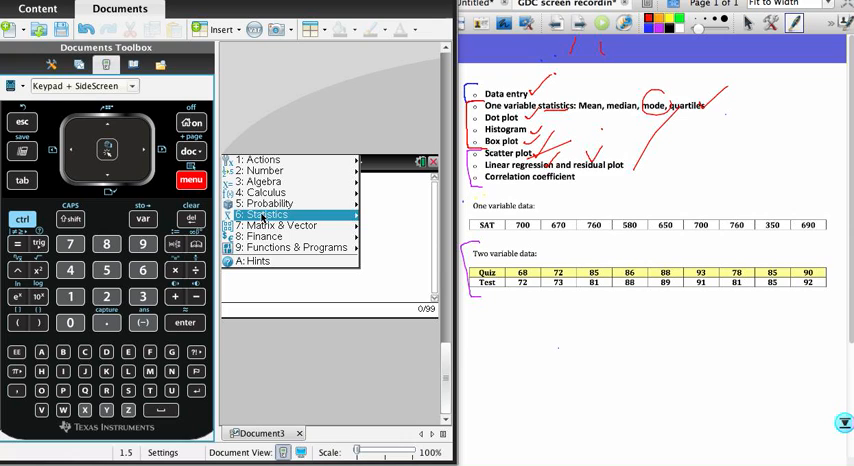
{"action": "left_click", "coordinate": [268, 214]}
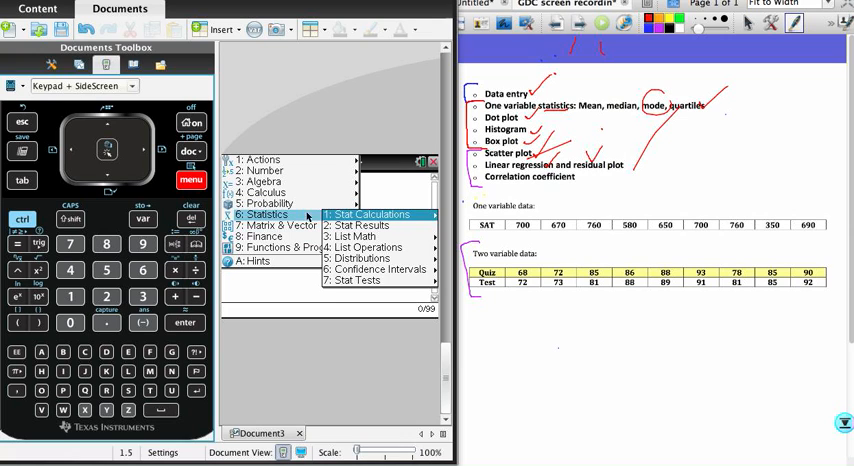
{"action": "left_click", "coordinate": [372, 214]}
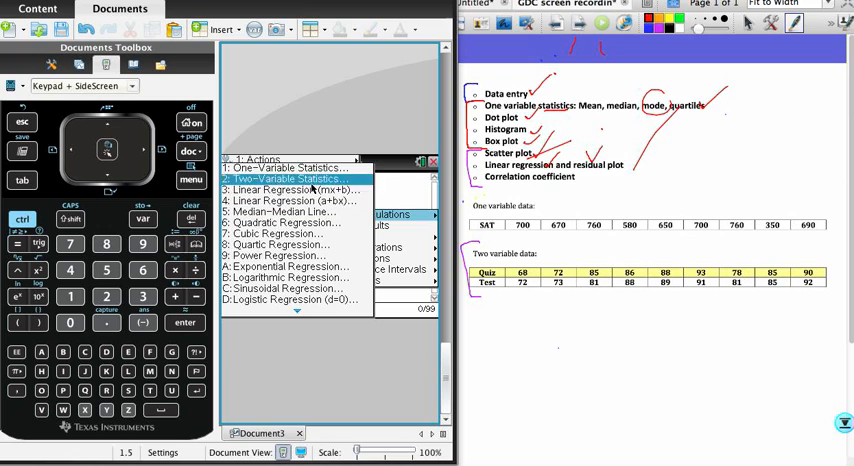
{"action": "mouse_move", "coordinate": [288, 212]}
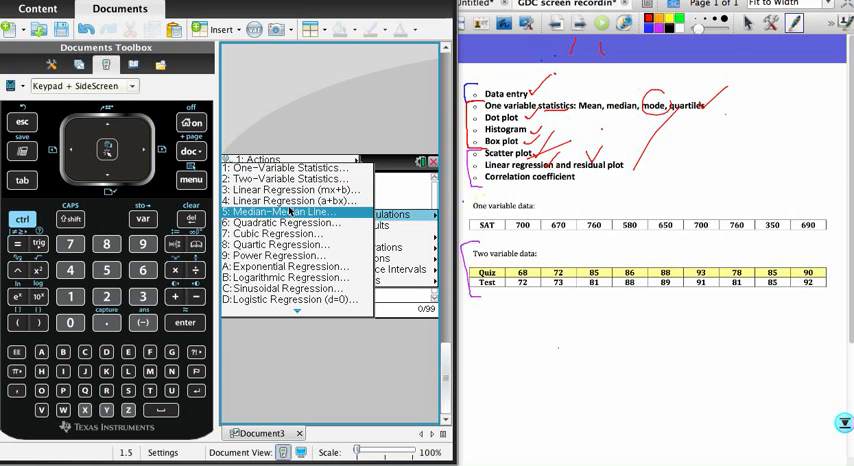
{"action": "mouse_move", "coordinate": [290, 190]}
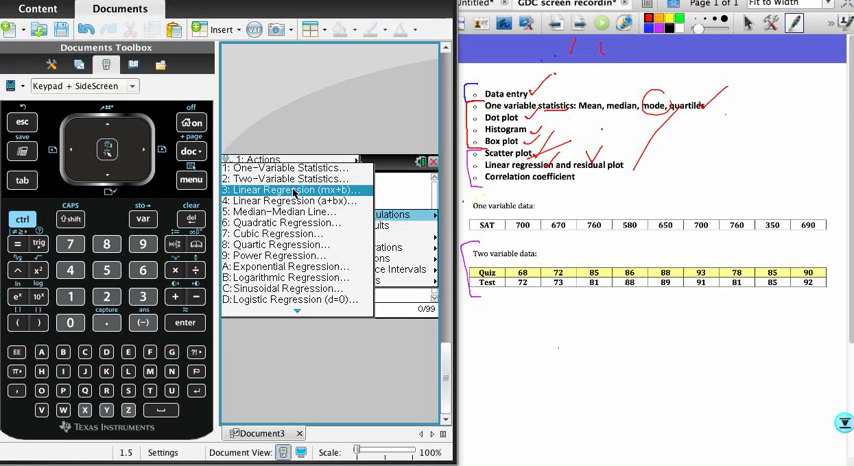
Step: Run Linear Regression (mx+b) with X List quiz and Y List test, giving m 0.84, b 14.1, r≈0.956
{"action": "left_click", "coordinate": [290, 188]}
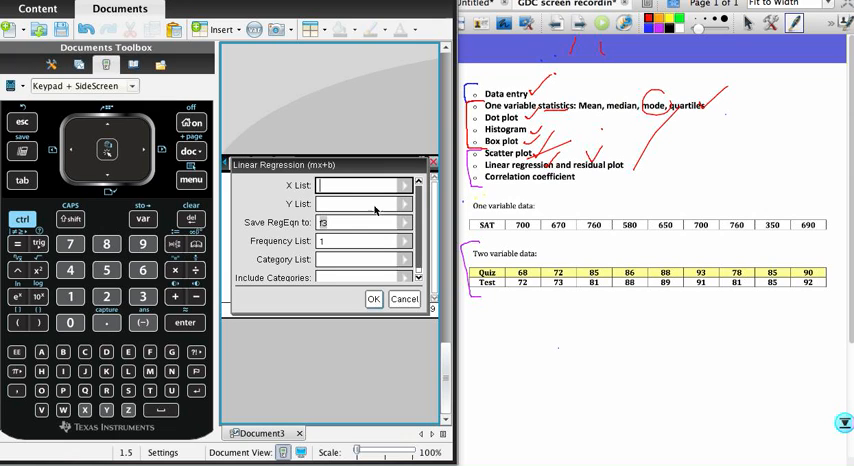
{"action": "left_click", "coordinate": [404, 184]}
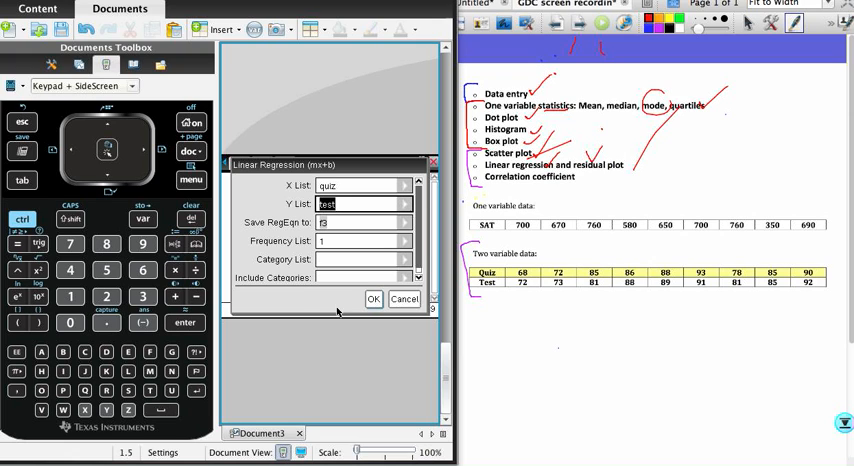
{"action": "left_click", "coordinate": [372, 300]}
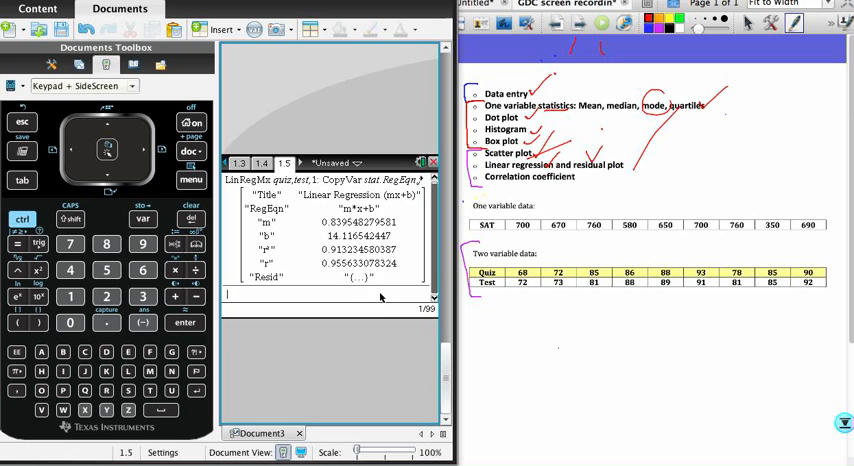
{"action": "mouse_move", "coordinate": [288, 244]}
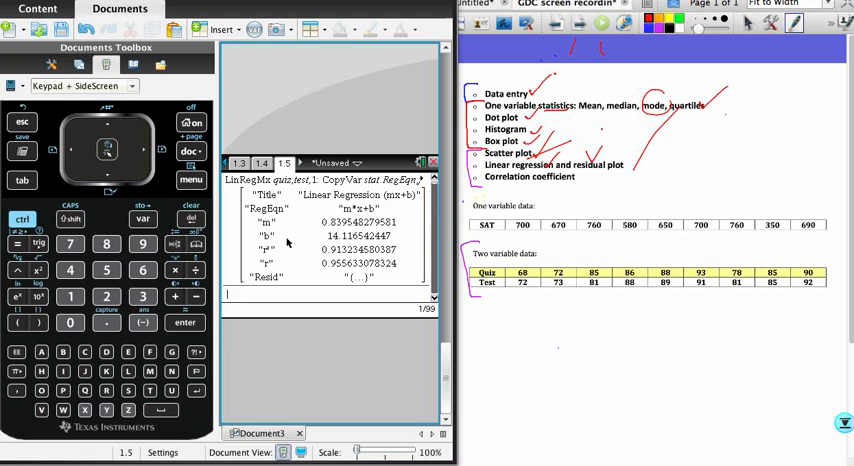
{"action": "mouse_move", "coordinate": [336, 230]}
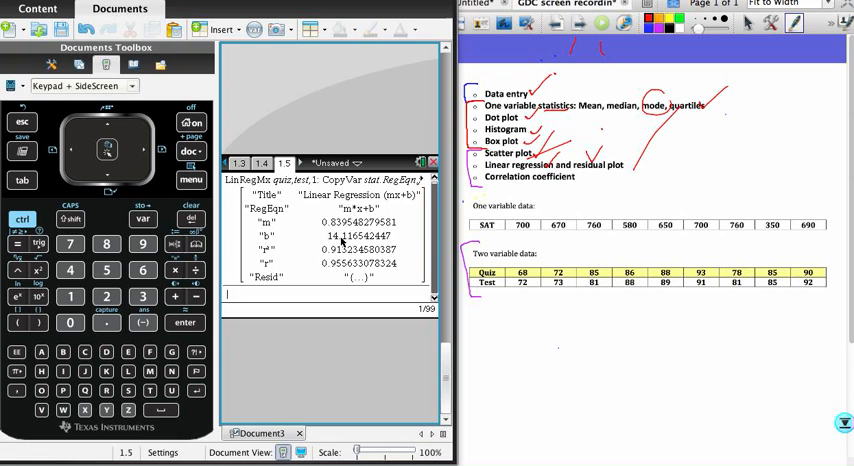
{"action": "mouse_move", "coordinate": [292, 260]}
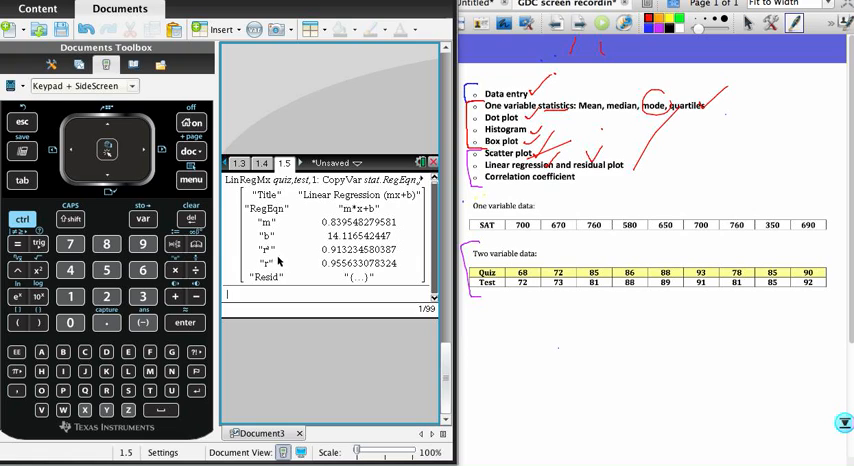
{"action": "mouse_move", "coordinate": [302, 272]}
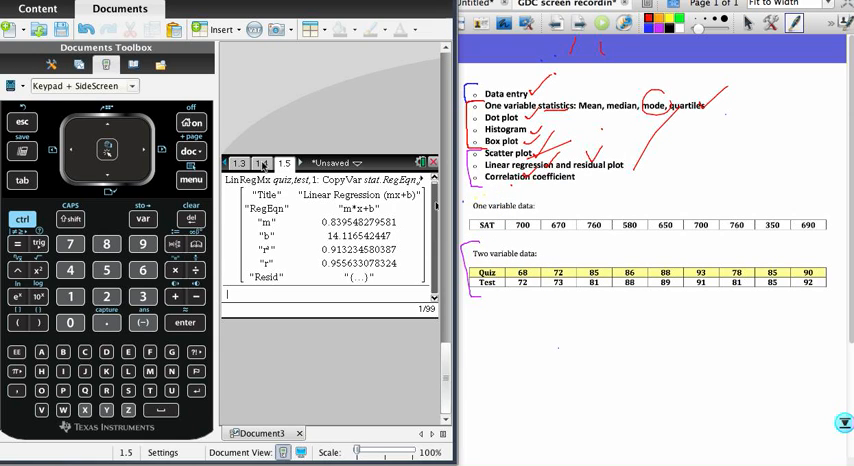
{"action": "left_click", "coordinate": [260, 162]}
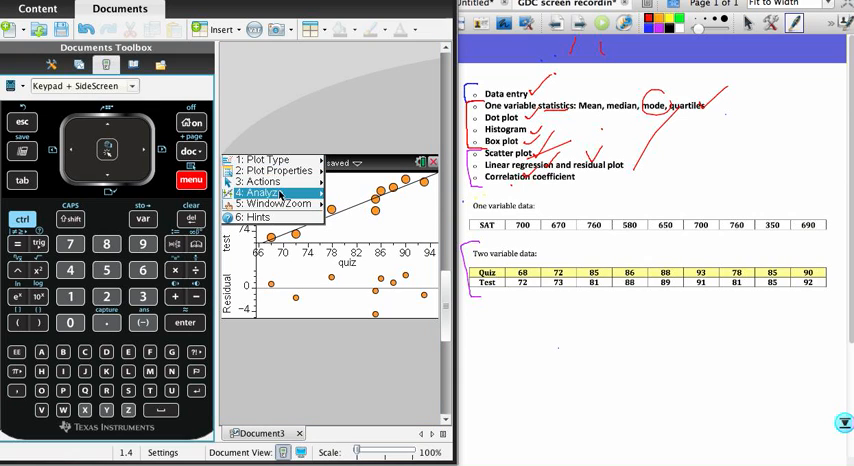
{"action": "left_click", "coordinate": [268, 192]}
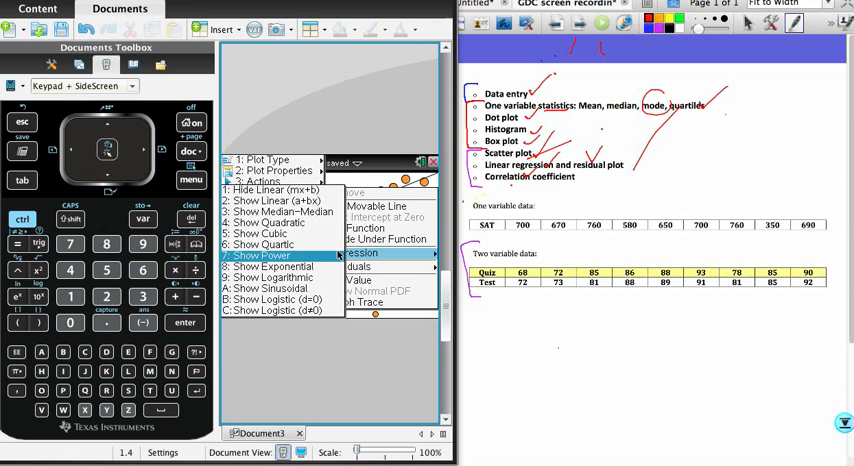
{"action": "mouse_move", "coordinate": [280, 190]}
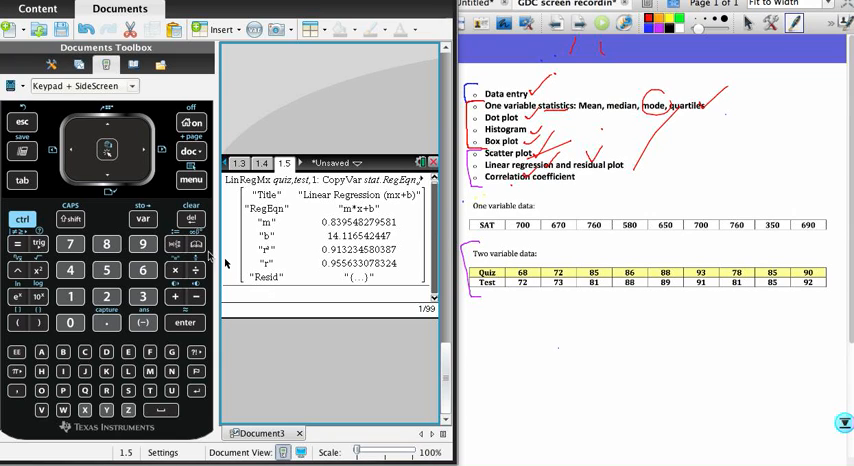
Step: Cancel the Median-Median line dialog and return to the Stat Calculations list
{"action": "left_click", "coordinate": [190, 180]}
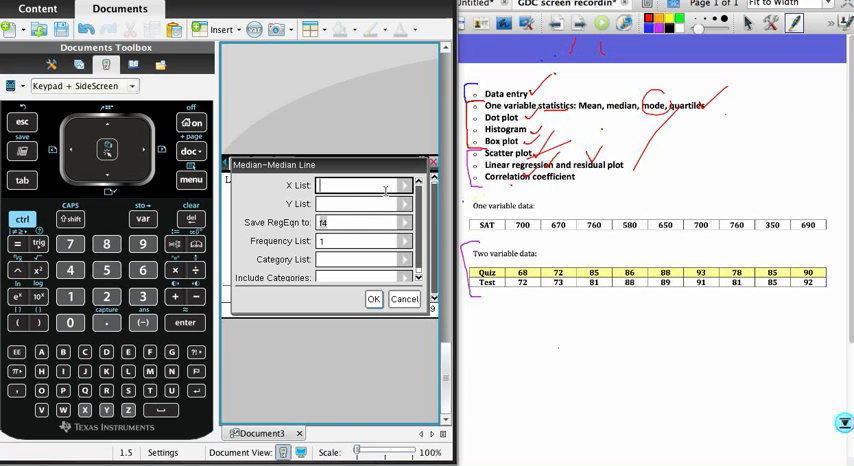
{"action": "left_click", "coordinate": [372, 300]}
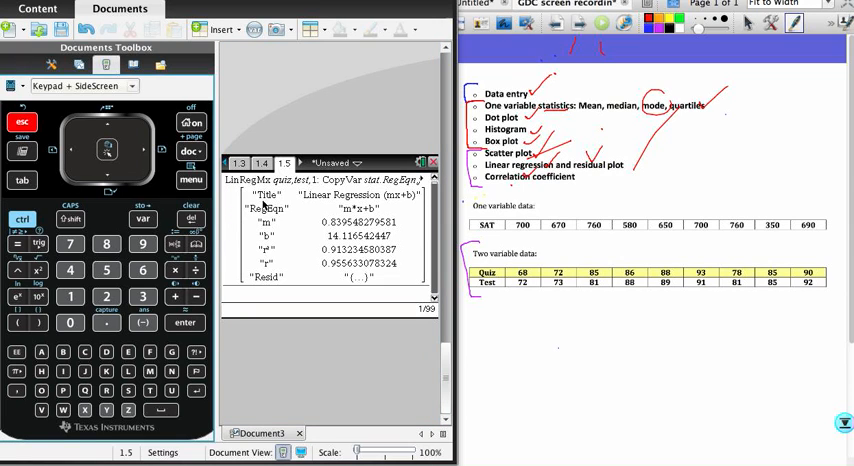
{"action": "left_click", "coordinate": [188, 180]}
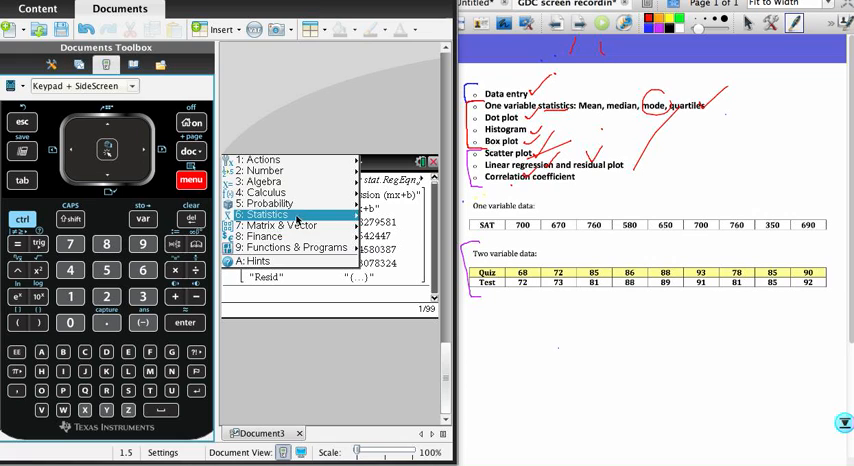
{"action": "left_click", "coordinate": [268, 214]}
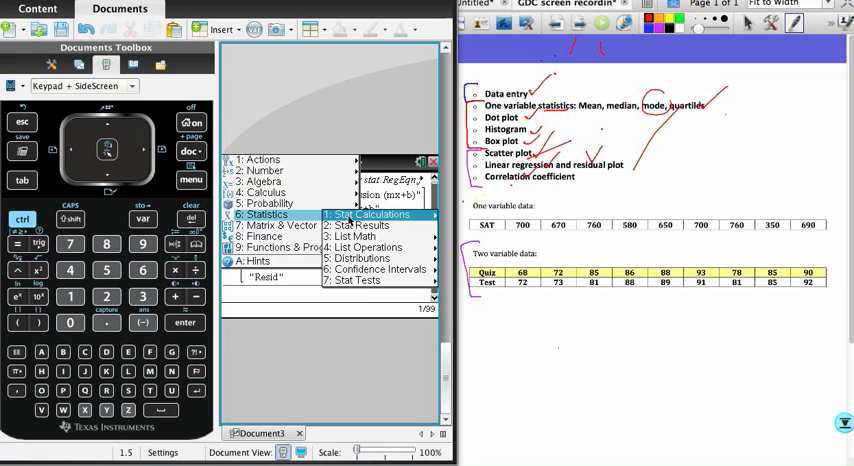
{"action": "left_click", "coordinate": [372, 214]}
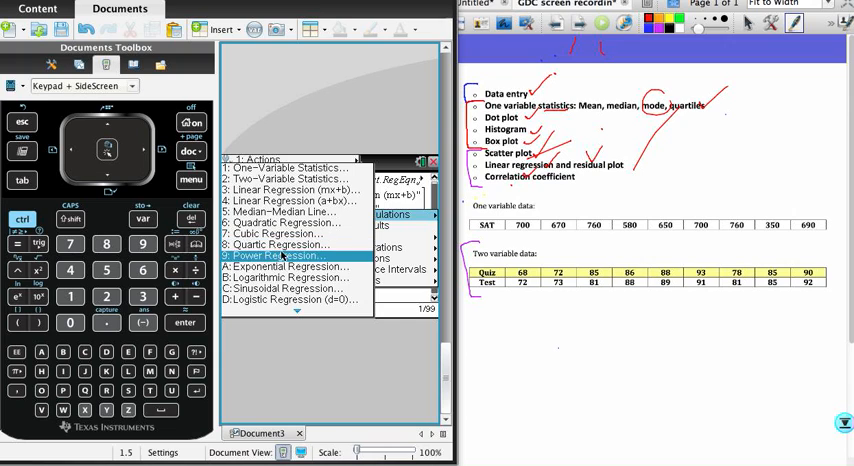
Step: Run Exponential Regression with X List quiz and Y List test, giving a≈35.4, b≈1.01, r≈0.958
{"action": "left_click", "coordinate": [290, 266]}
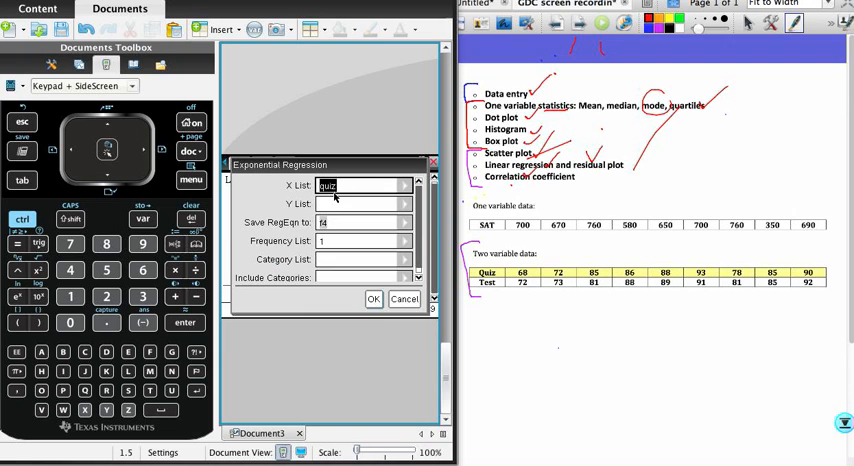
{"action": "left_click", "coordinate": [400, 204]}
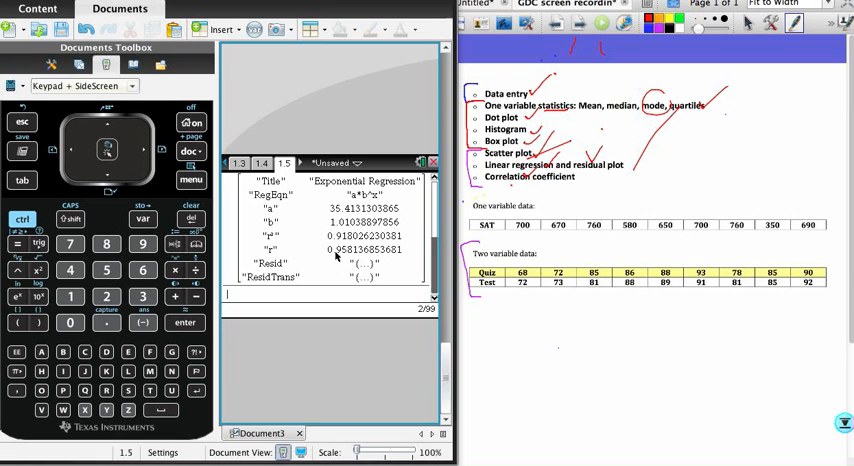
{"action": "mouse_move", "coordinate": [300, 246]}
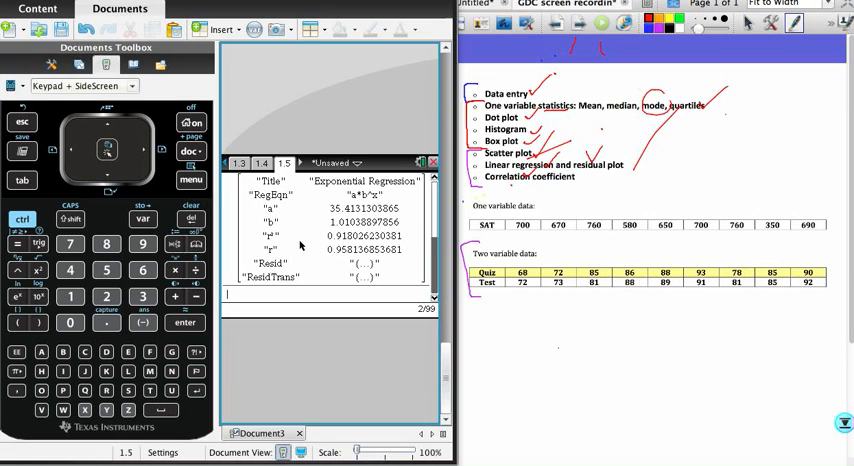